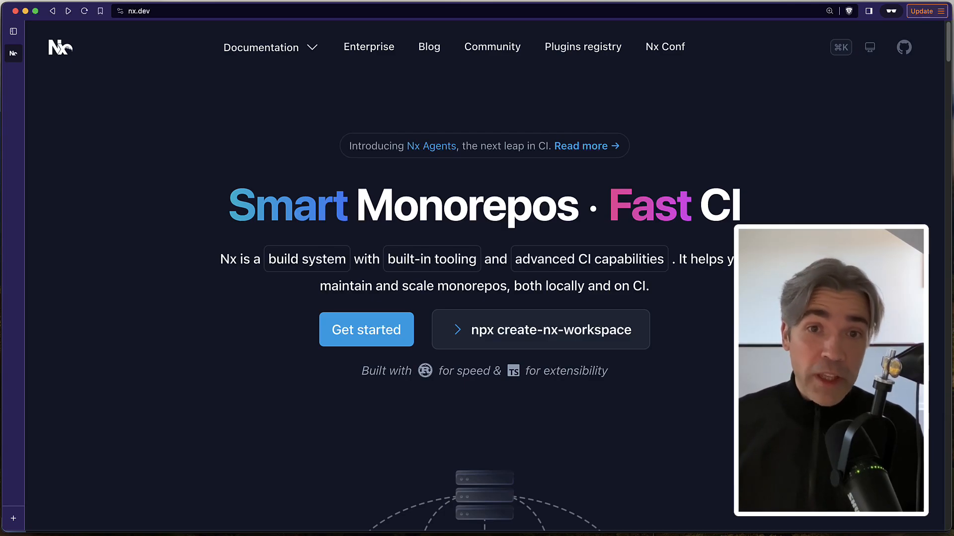
# Go from the nx.dev home page to the Getting Started with Package-Based Repos tutorial
pyautogui.scroll(-3)
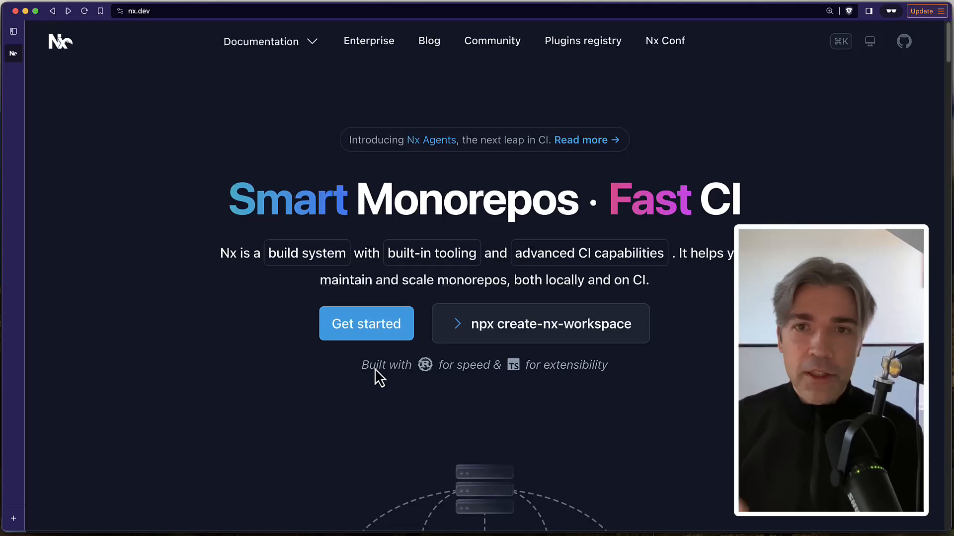
pyautogui.click(260, 42)
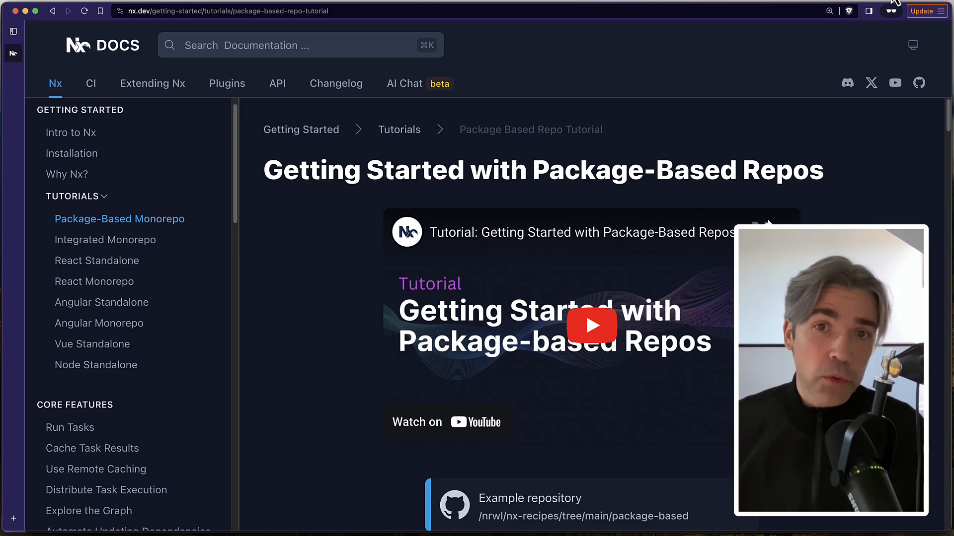
# Show the React Monorepo tutorial at its Why Use an Integrated Monorepo section
pyautogui.click(93, 281)
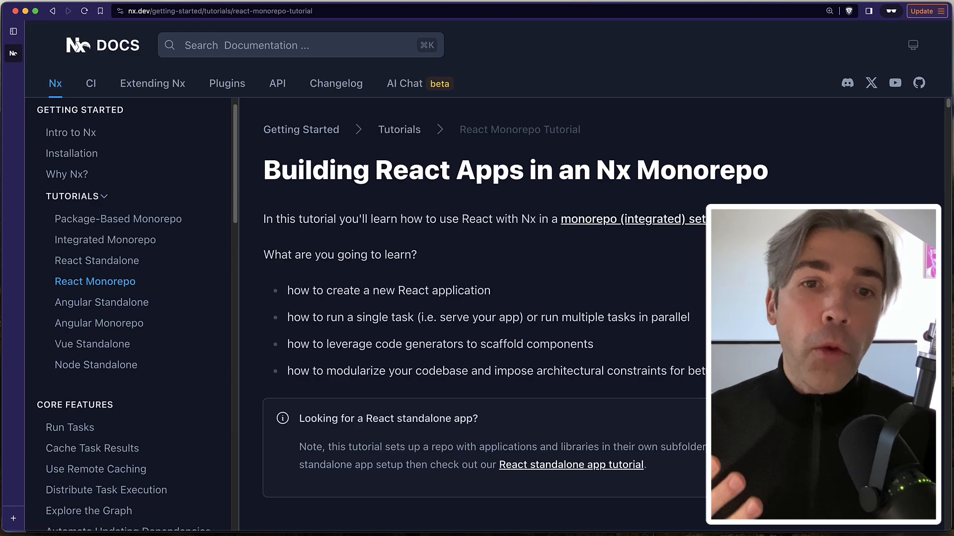
pyautogui.scroll(-3)
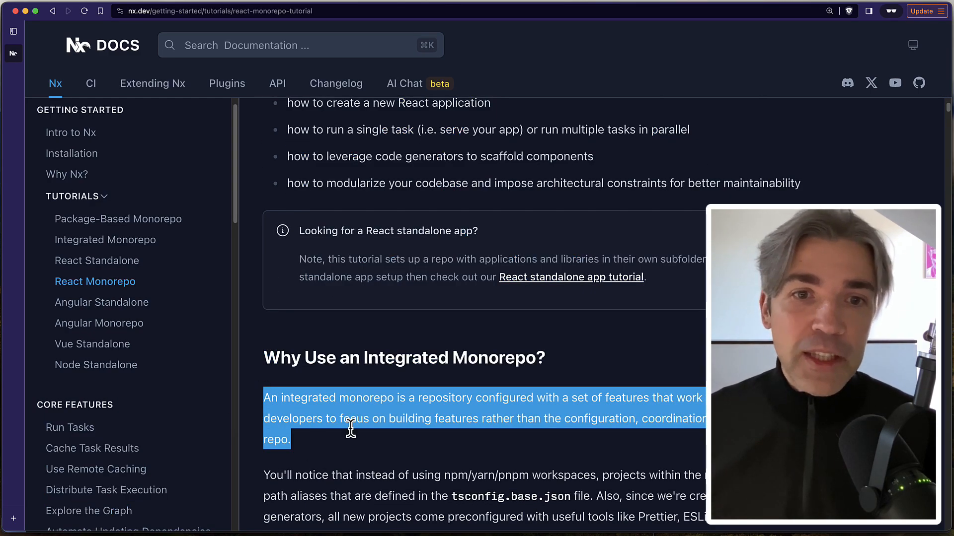
pyautogui.moveTo(479, 481)
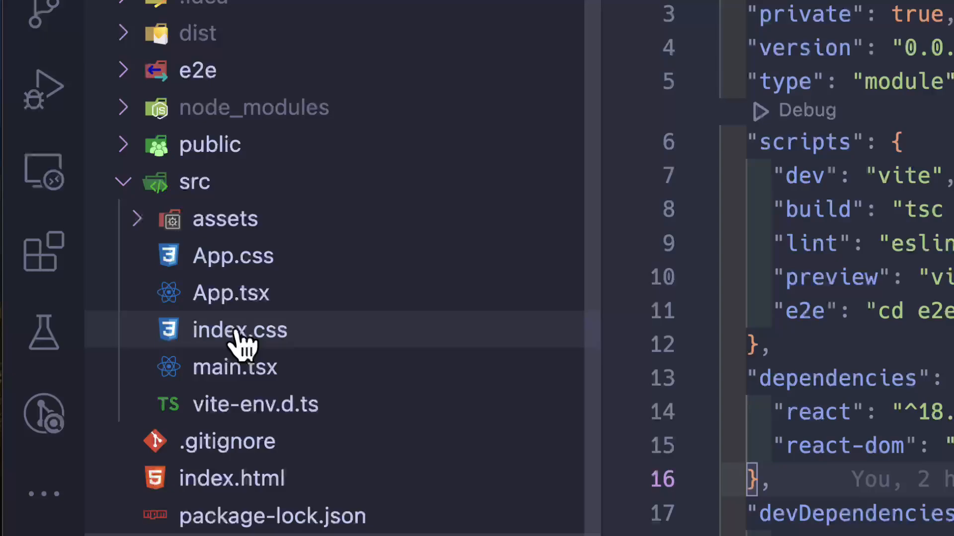
# Review .github/workflows/ci.yaml with its npx nx-cloud start-ci-run step distributing on 10 agents
pyautogui.click(197, 70)
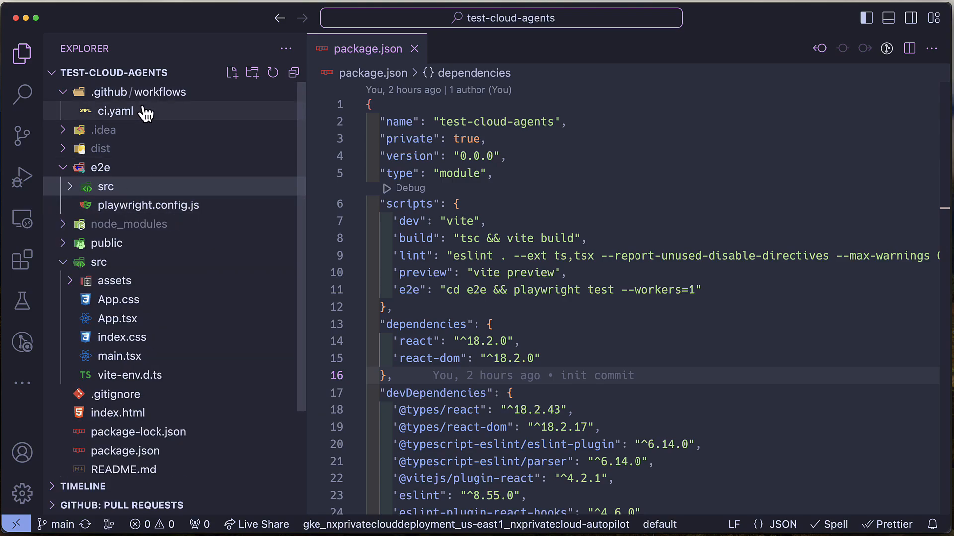
pyautogui.click(115, 111)
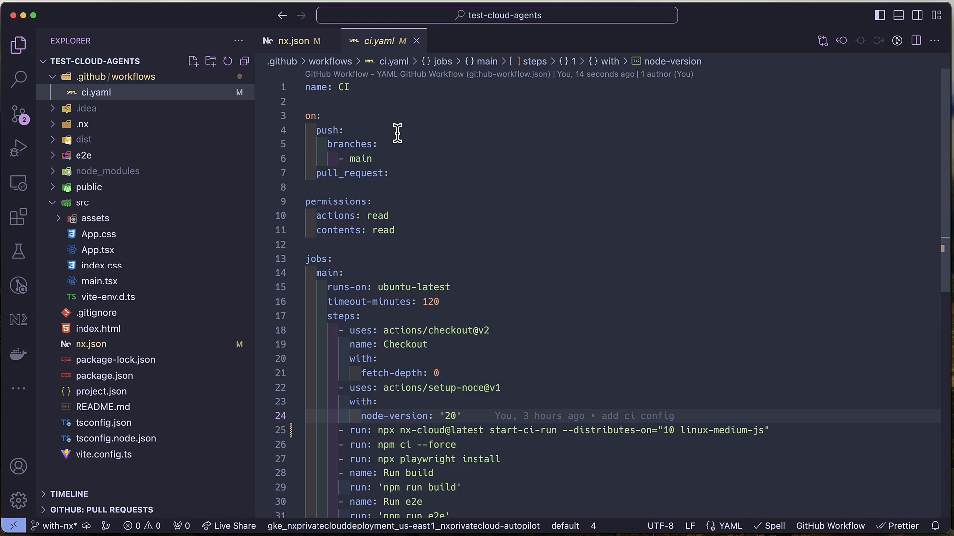
pyautogui.scroll(-3)
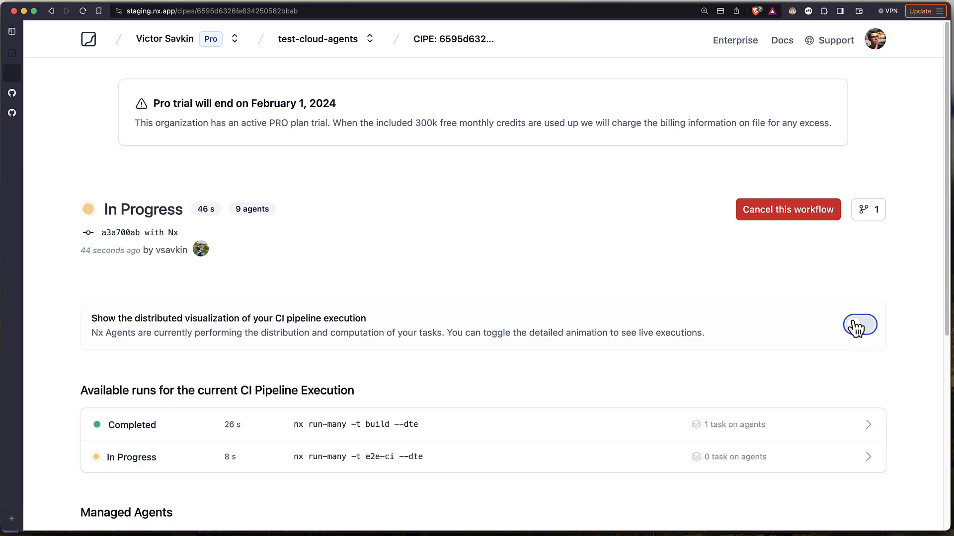
# Enable the live distribution visualization and view the e2e run's agents and Success in 1m 29s
pyautogui.click(859, 324)
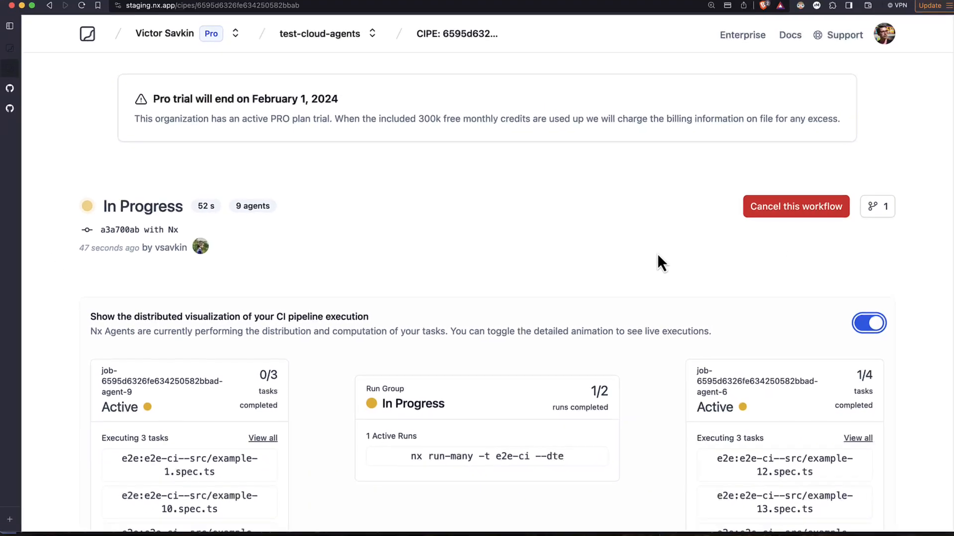
pyautogui.scroll(-3)
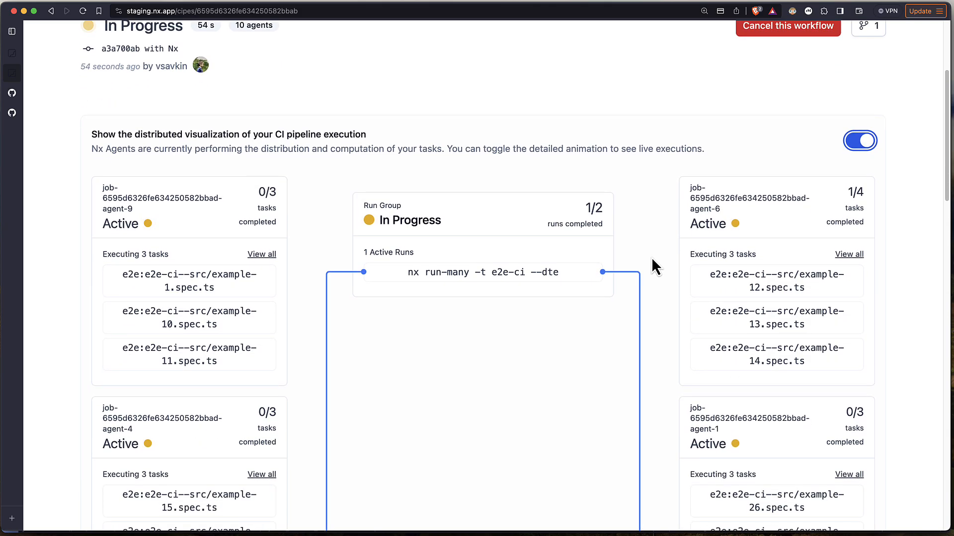
pyautogui.scroll(-3)
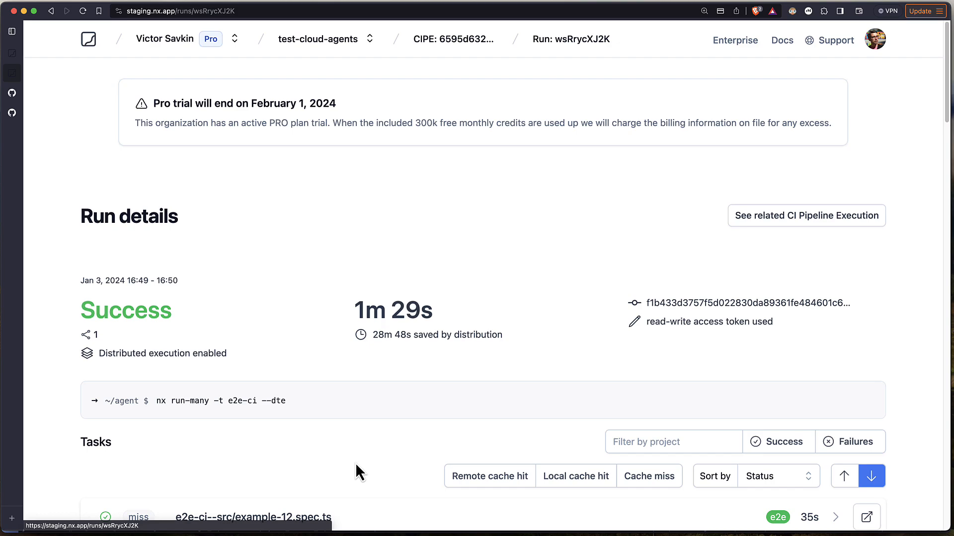
# View the e2e-ci--src/example-12.spec.ts task results: Success, 3 tests passed in about 35s
pyautogui.scroll(-3)
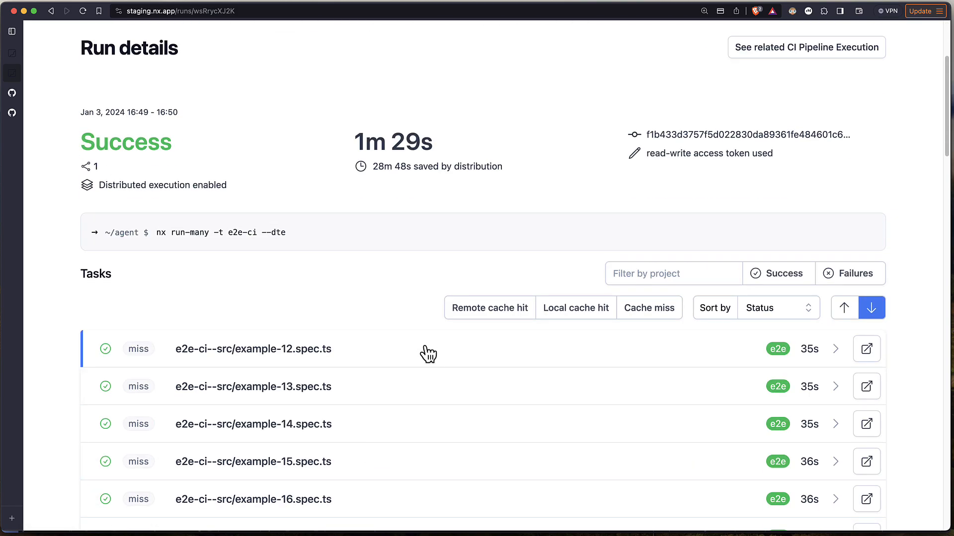
pyautogui.click(253, 350)
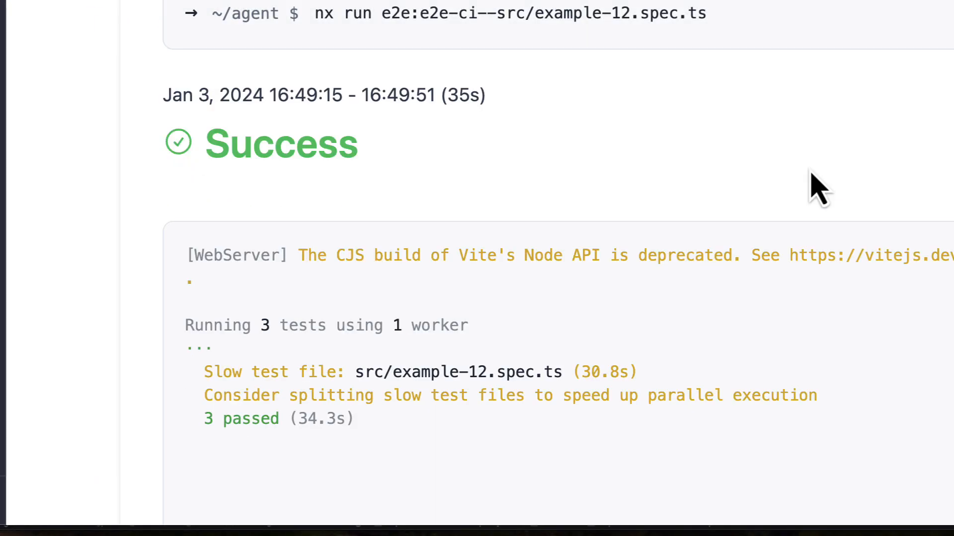